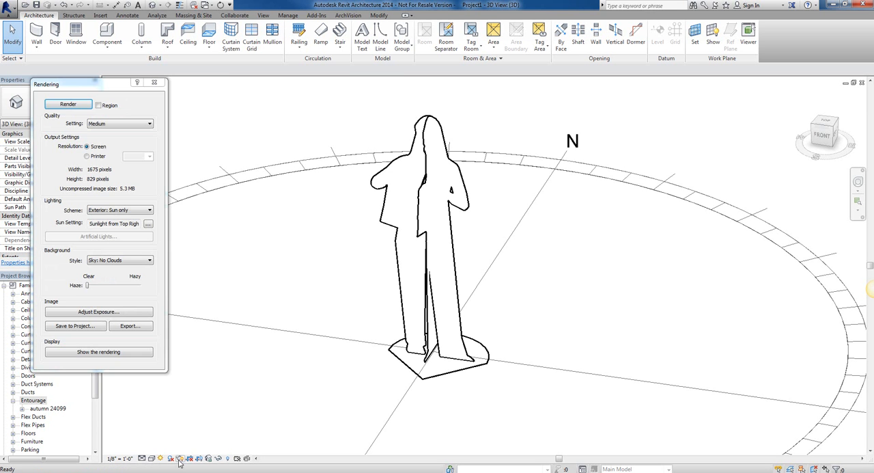
- Render the 3D view showing the autumn 24099 woman in her Default style
left_click(67, 104)
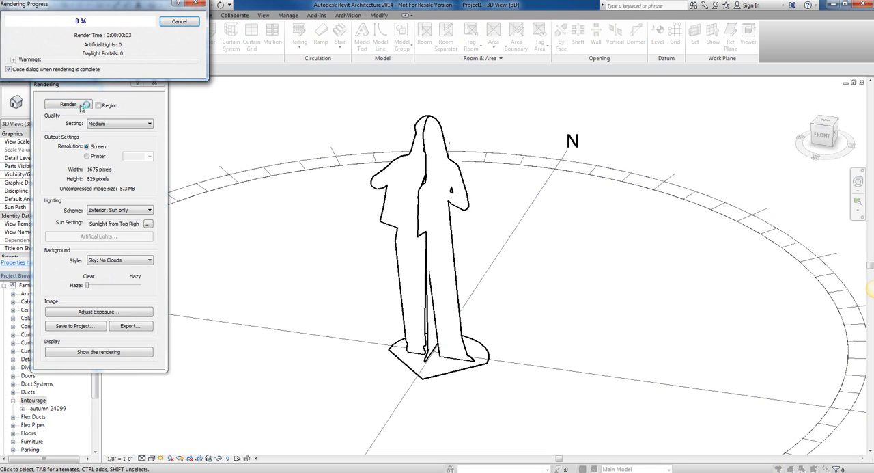
left_click(67, 104)
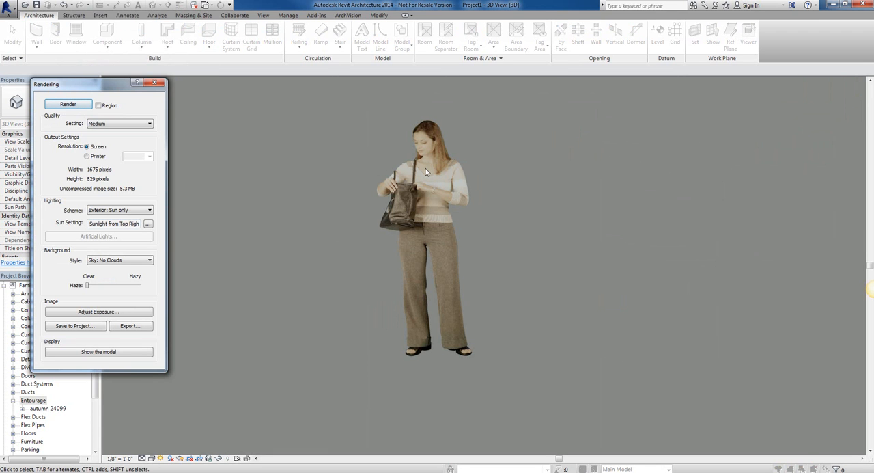
mouse_move(272, 283)
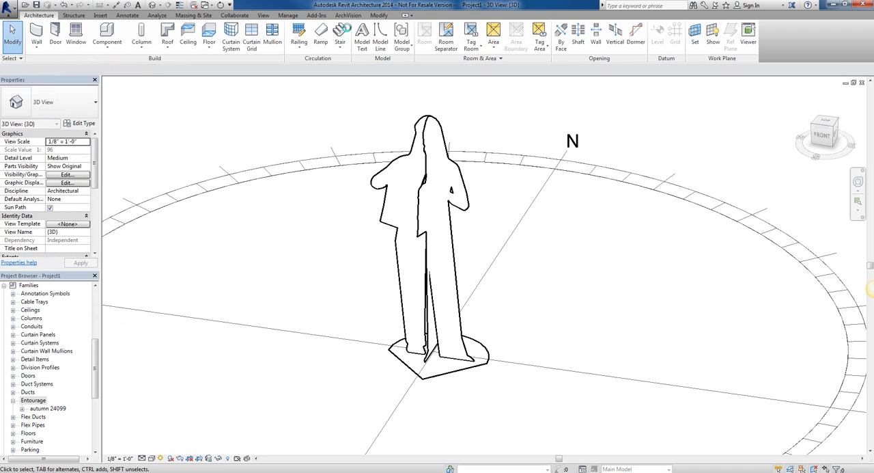
mouse_move(327, 113)
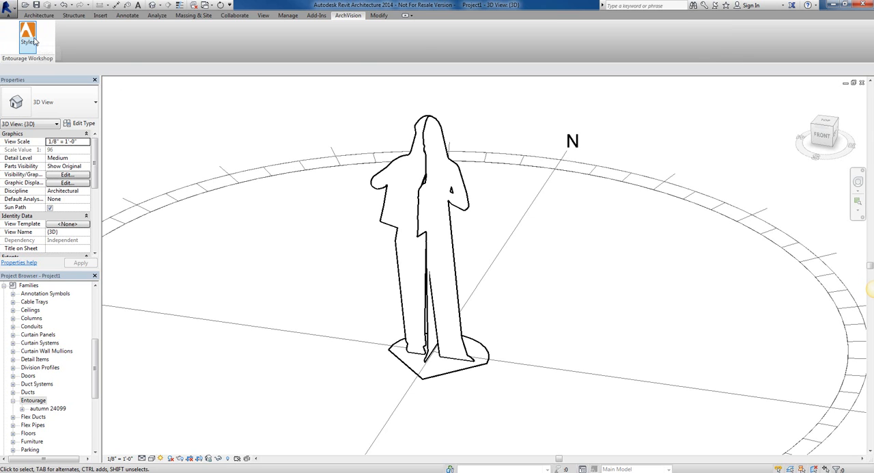
- Launch Entourage Workshop from the ArchVision Styles button
left_click(28, 39)
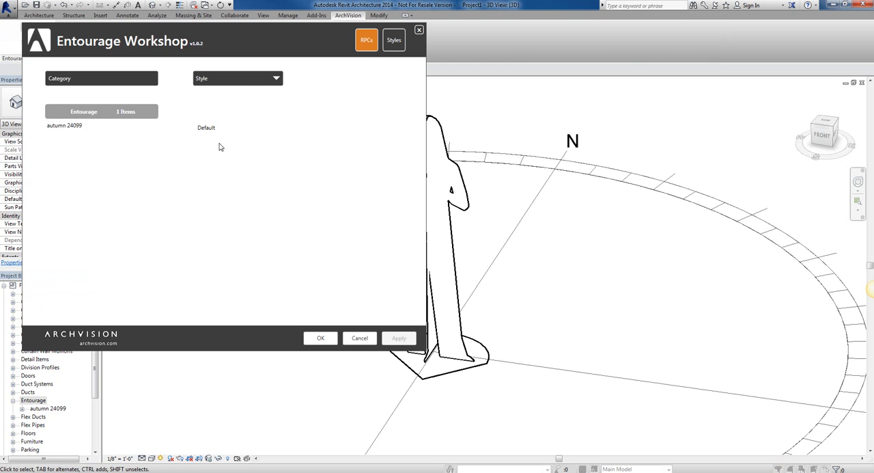
- Add a style on the Styles page and name it 'New Gamma Value'
left_click(394, 40)
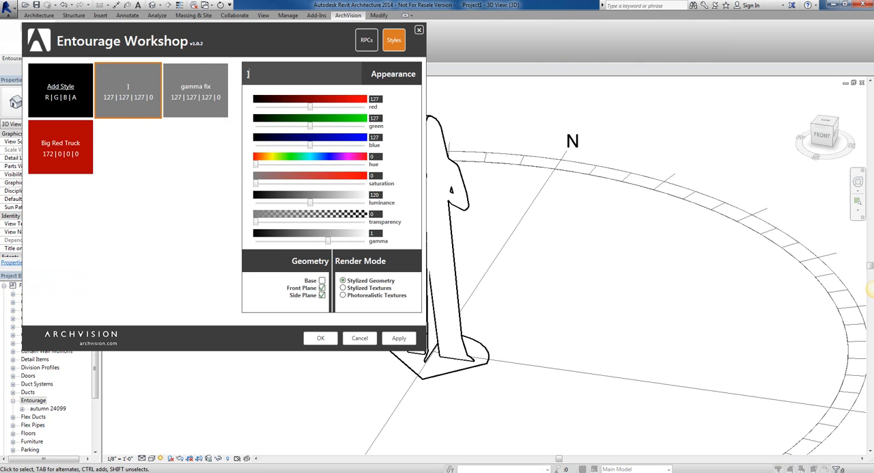
type("Gamma")
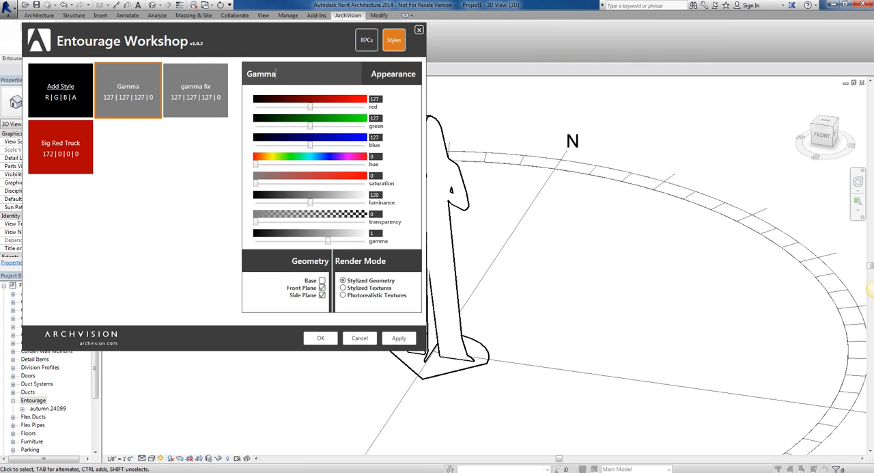
type("New G")
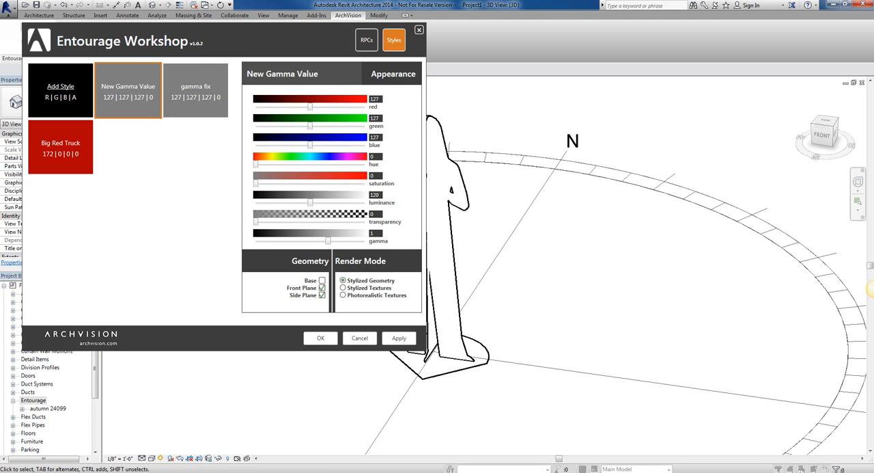
- Set New Gamma Value to gamma 0.5 with photorealistic textures and apply
left_click_drag(328, 240, 325, 240)
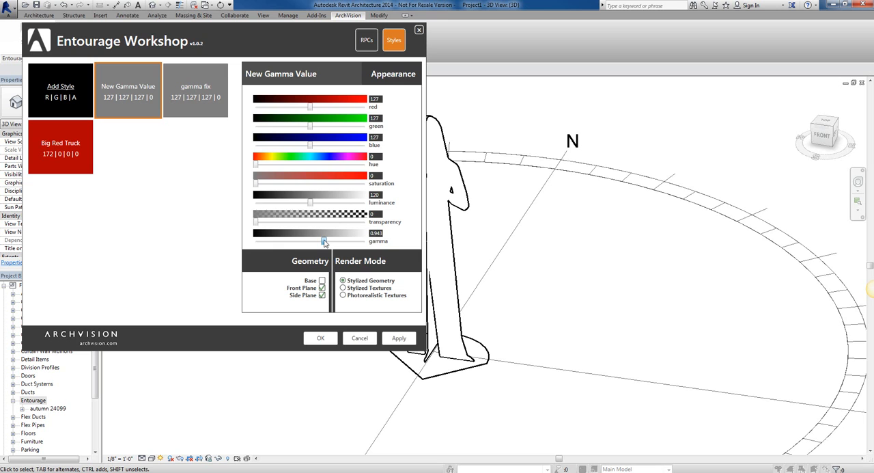
left_click_drag(324, 241, 289, 241)
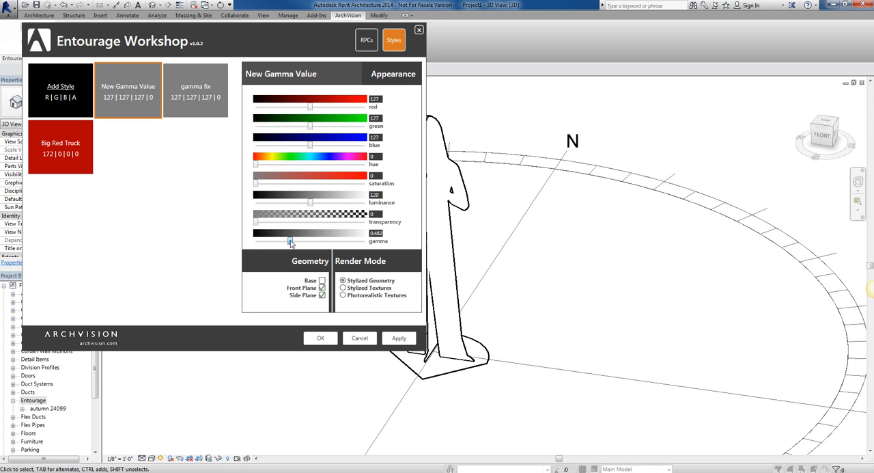
left_click_drag(291, 242, 293, 242)
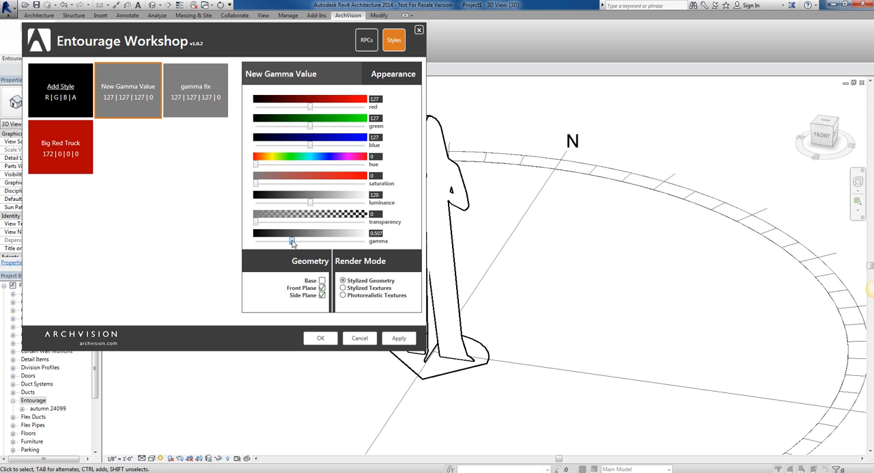
left_click_drag(309, 240, 292, 241)
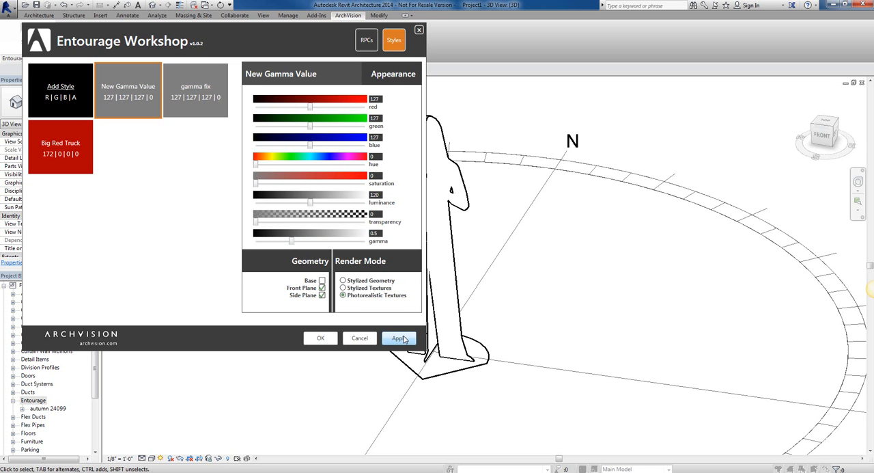
left_click(399, 338)
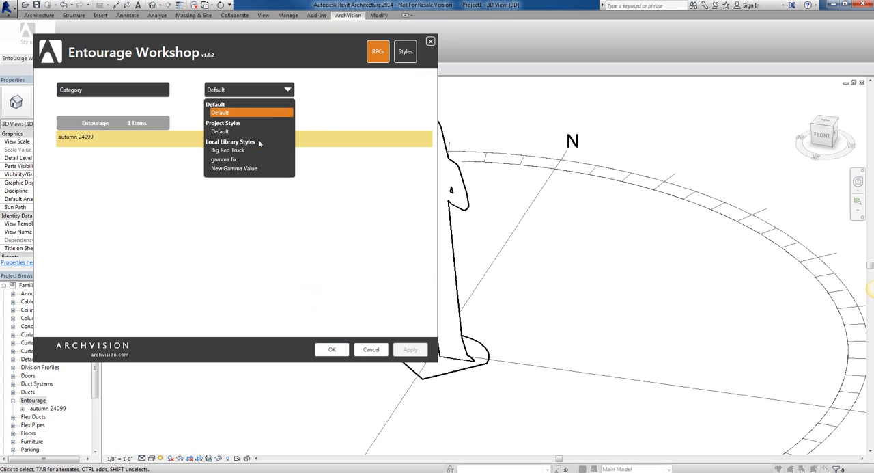
- Give autumn 24099 the New Gamma Value style, apply, and close Entourage Workshop
left_click(235, 168)
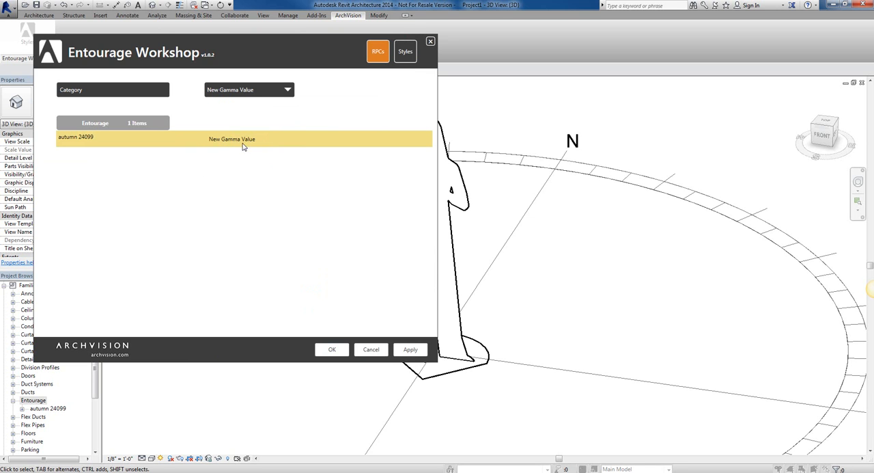
left_click(411, 349)
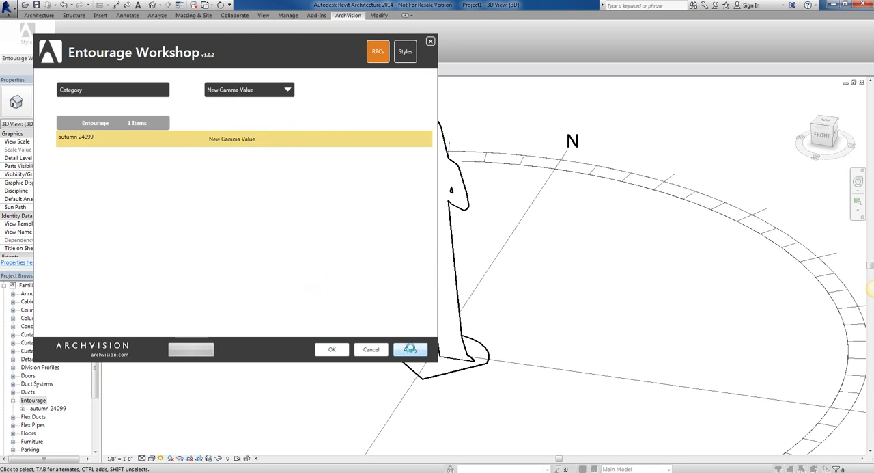
left_click(410, 349)
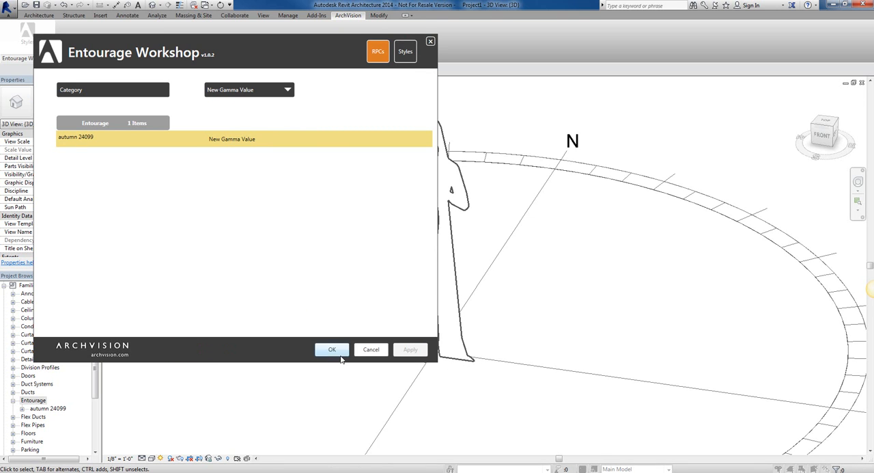
left_click(332, 349)
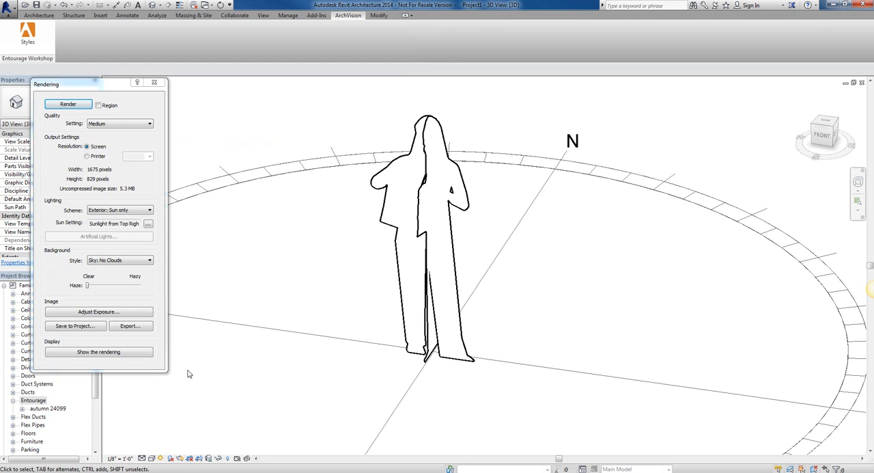
- Render the woman again with the New Gamma Value style
left_click(68, 104)
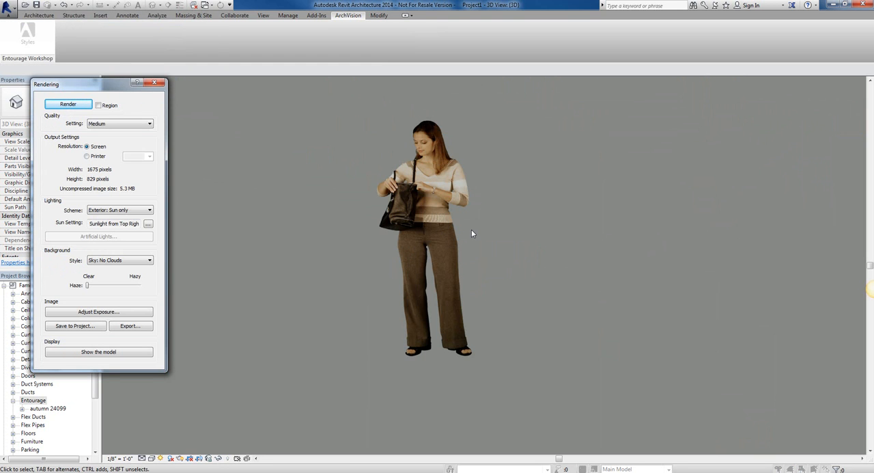
mouse_move(505, 344)
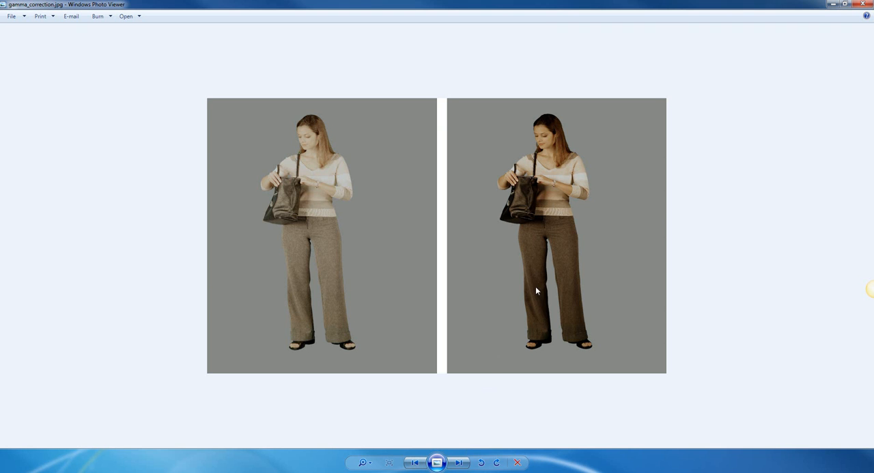
mouse_move(566, 217)
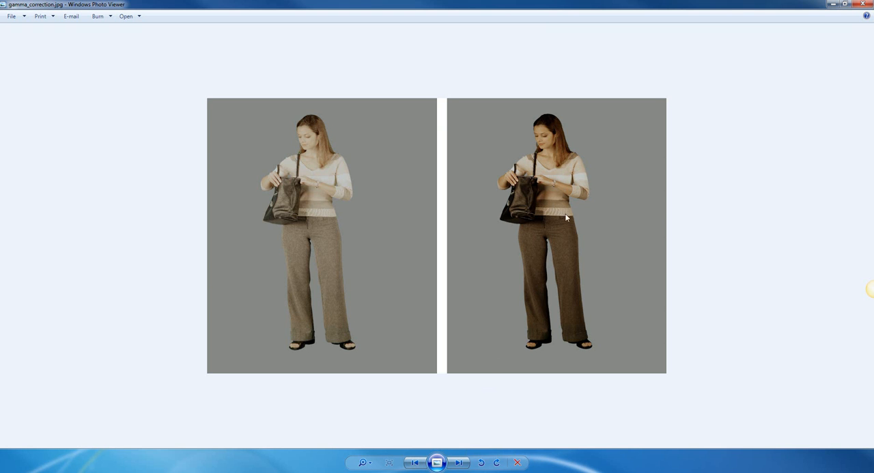
mouse_move(575, 282)
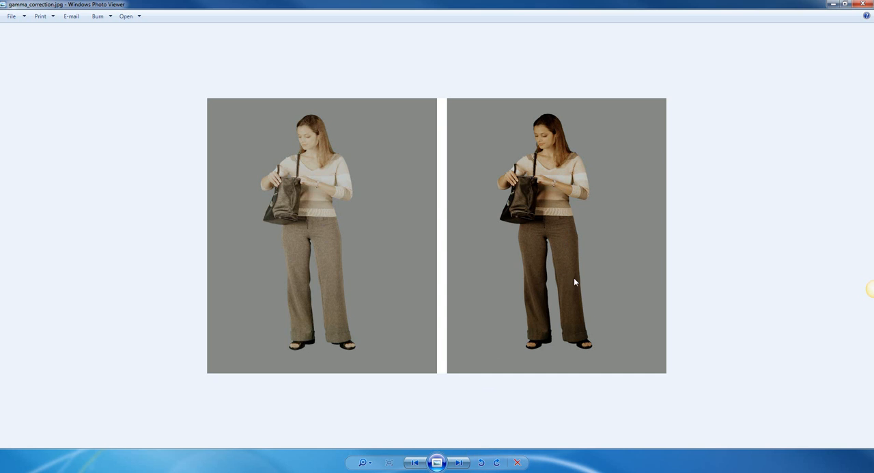
mouse_move(492, 427)
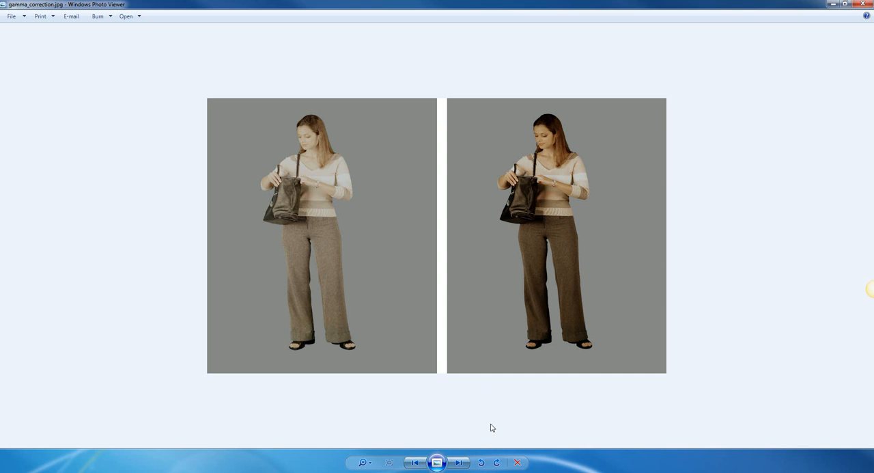